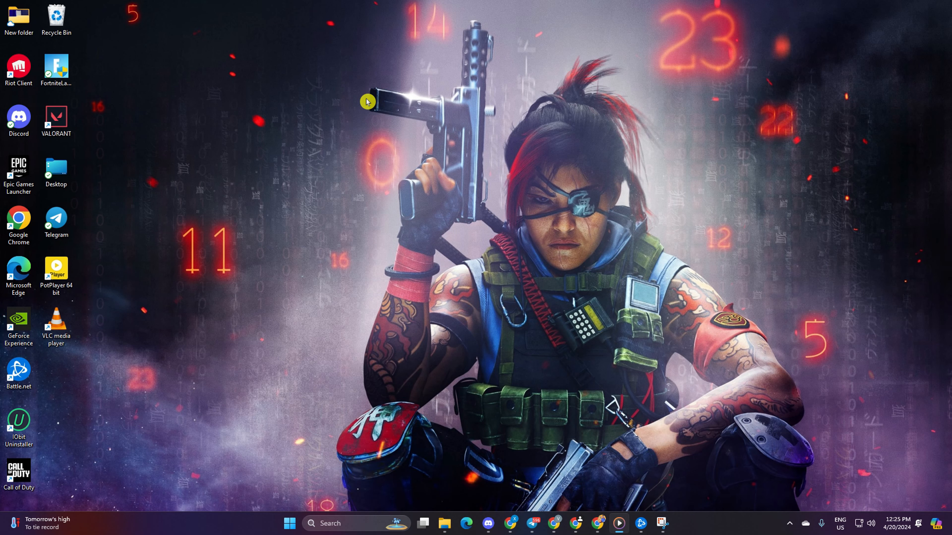
mouse_move(378, 238)
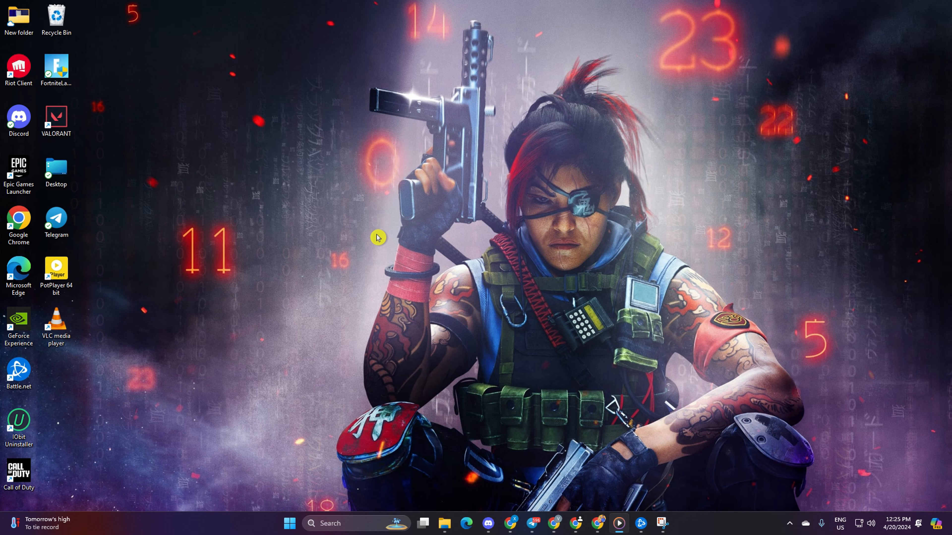
mouse_move(95, 386)
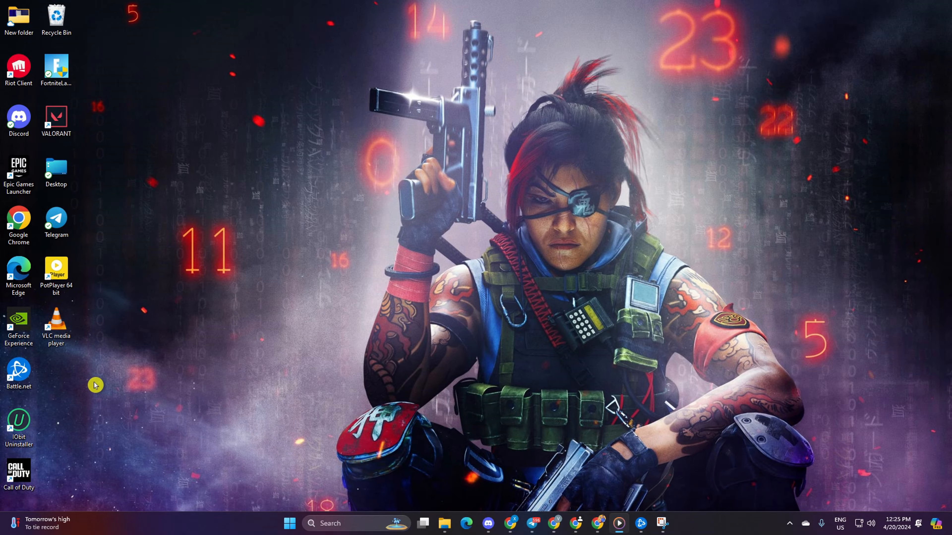
mouse_move(124, 364)
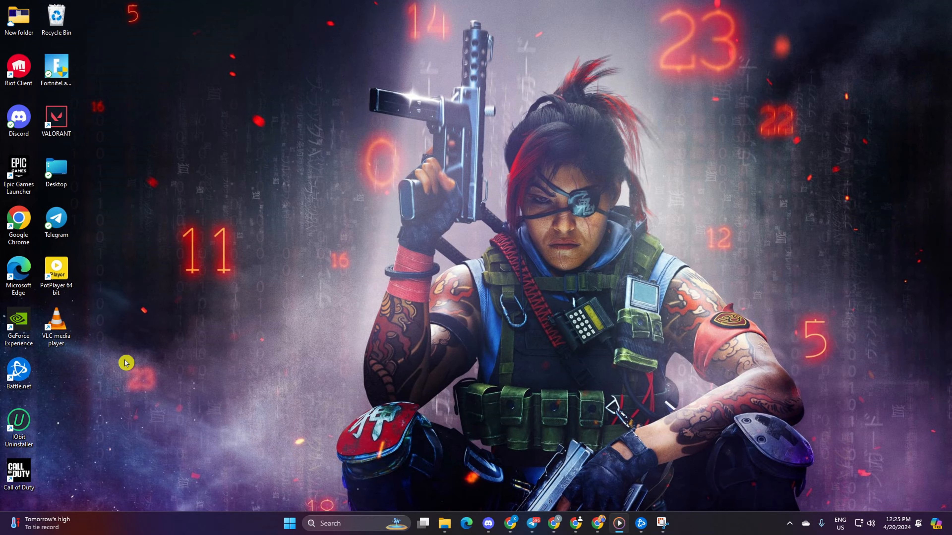
- Launch Call of Duty, choose Microphone (2- USB Audio Device) as input and start the microphone test
double_click(19, 474)
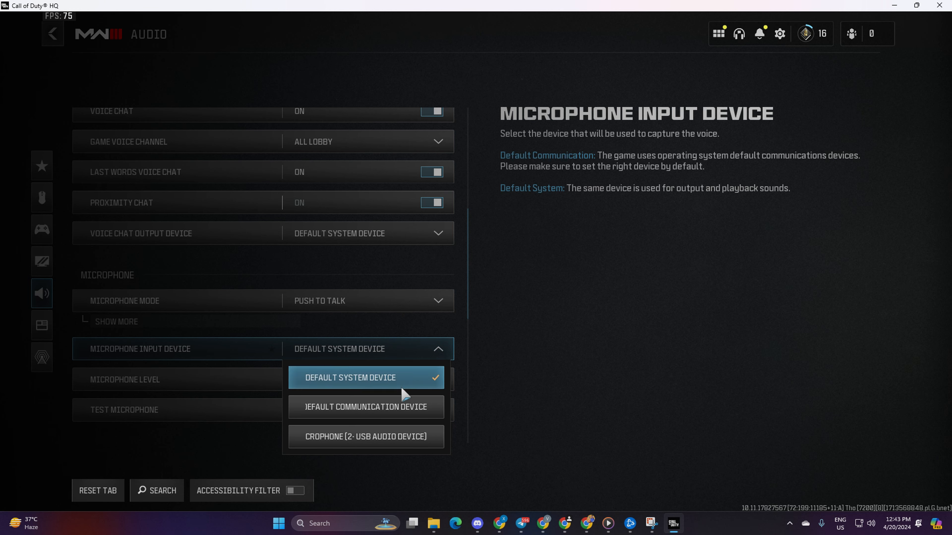
click(365, 436)
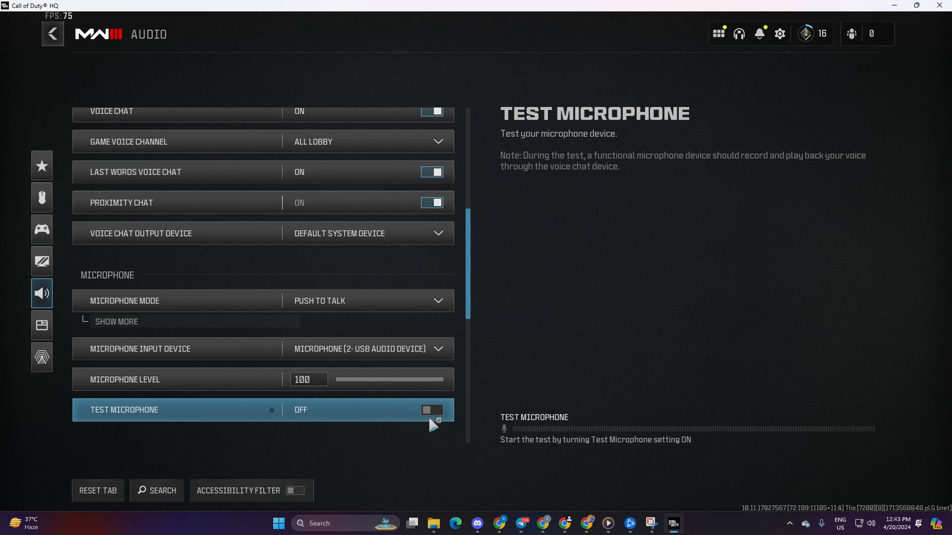
click(432, 410)
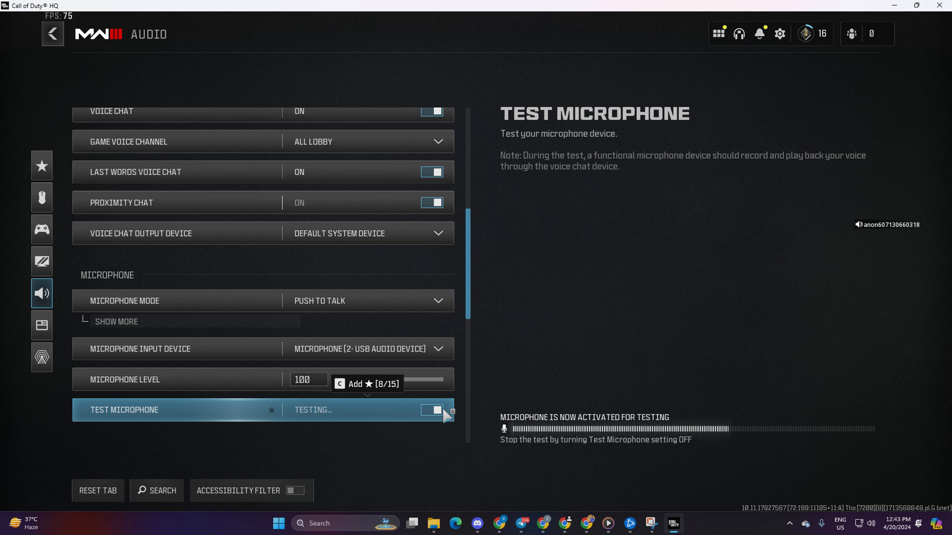
mouse_move(619, 434)
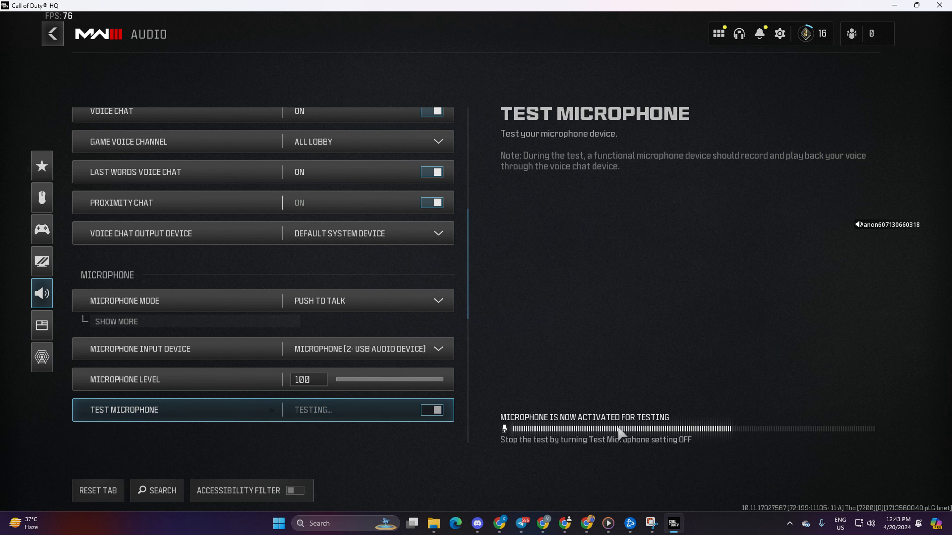
mouse_move(585, 440)
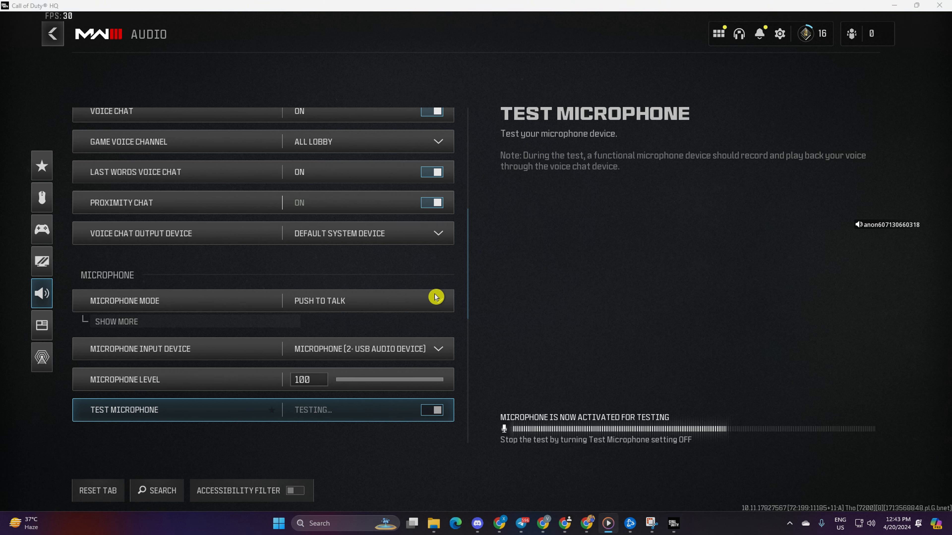
mouse_move(888, 5)
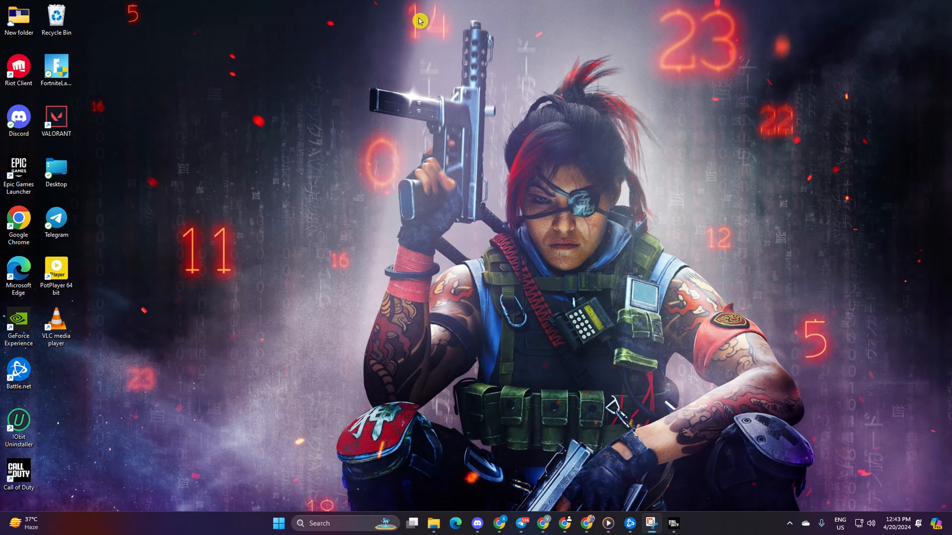
- Run a fresh Windows Update check confirming the PC is up to date, then close Settings
click(278, 524)
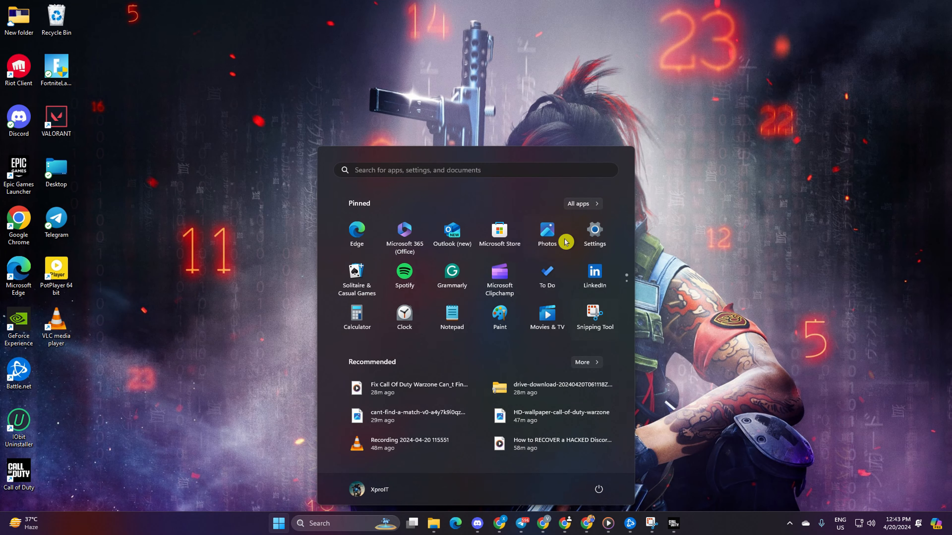
click(594, 231)
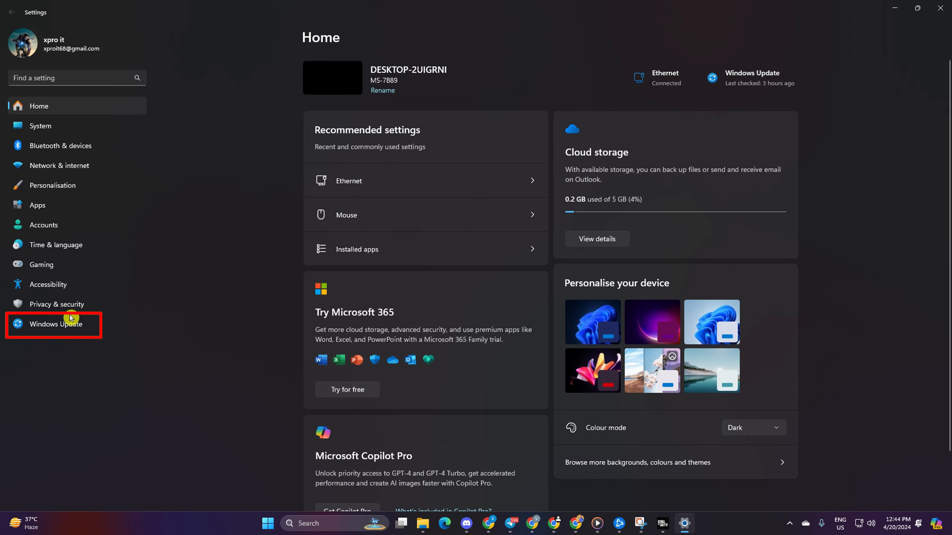
click(56, 323)
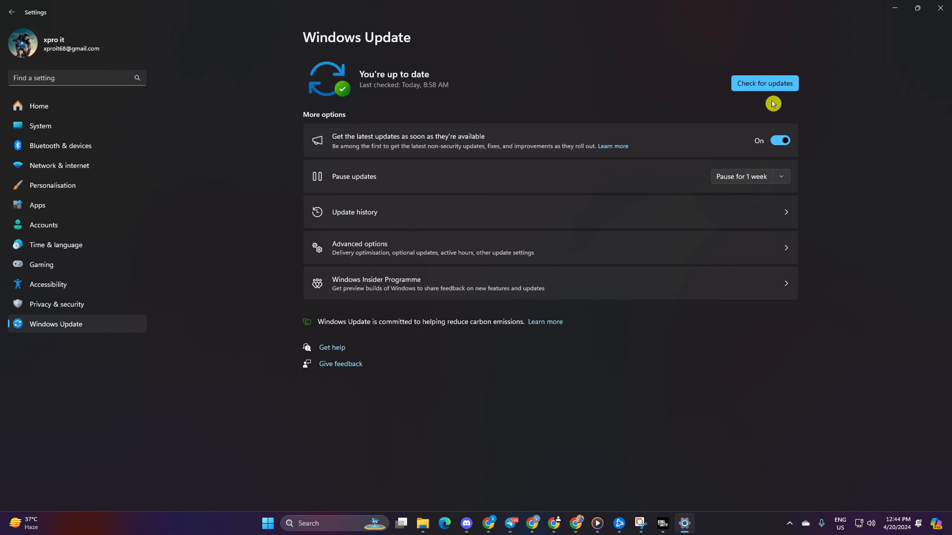
click(765, 83)
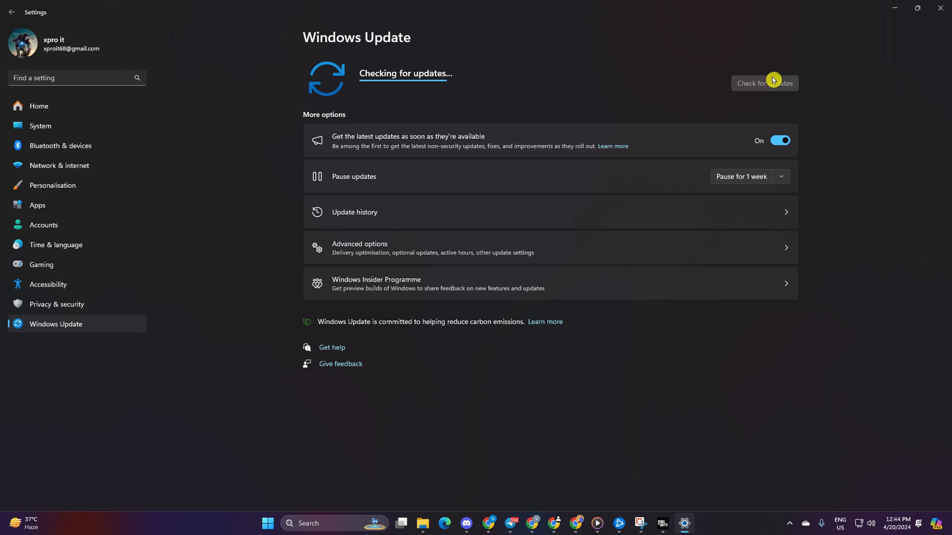
mouse_move(429, 27)
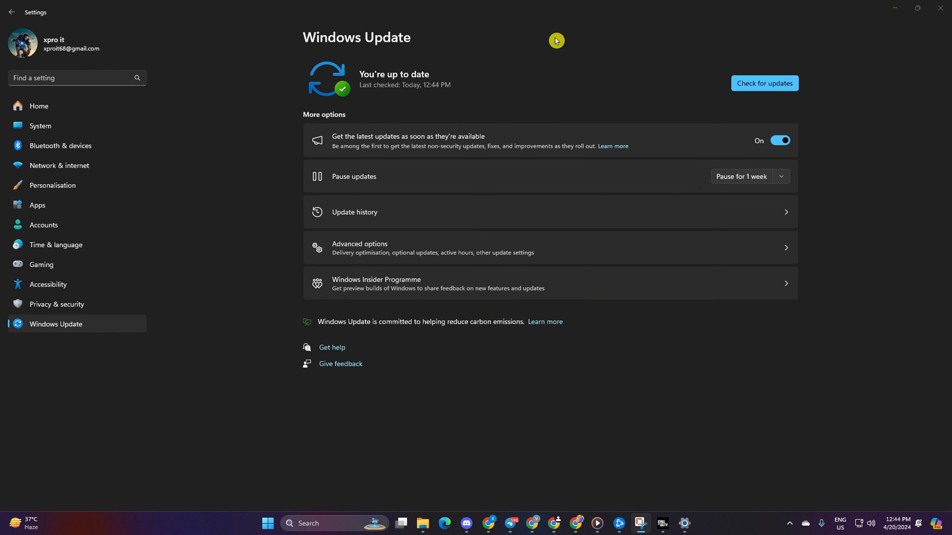
mouse_move(851, 36)
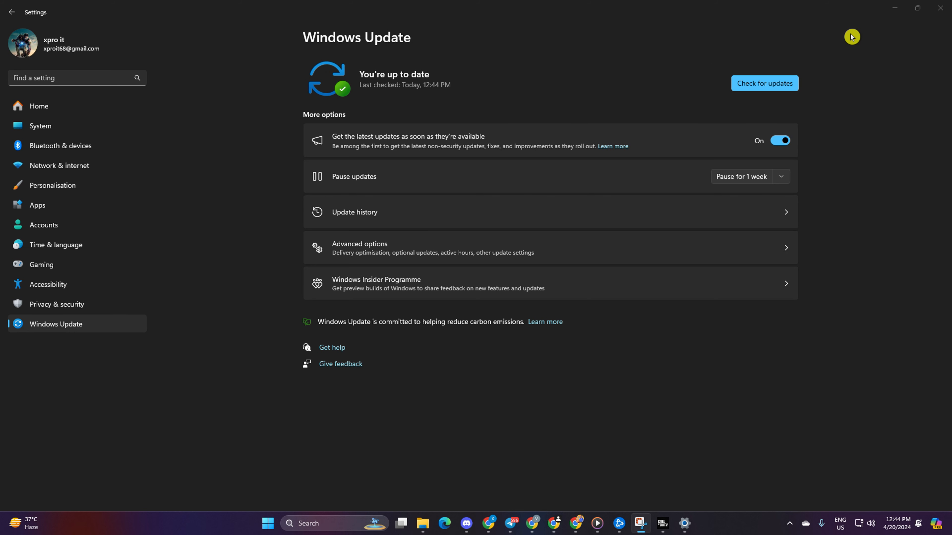
click(764, 83)
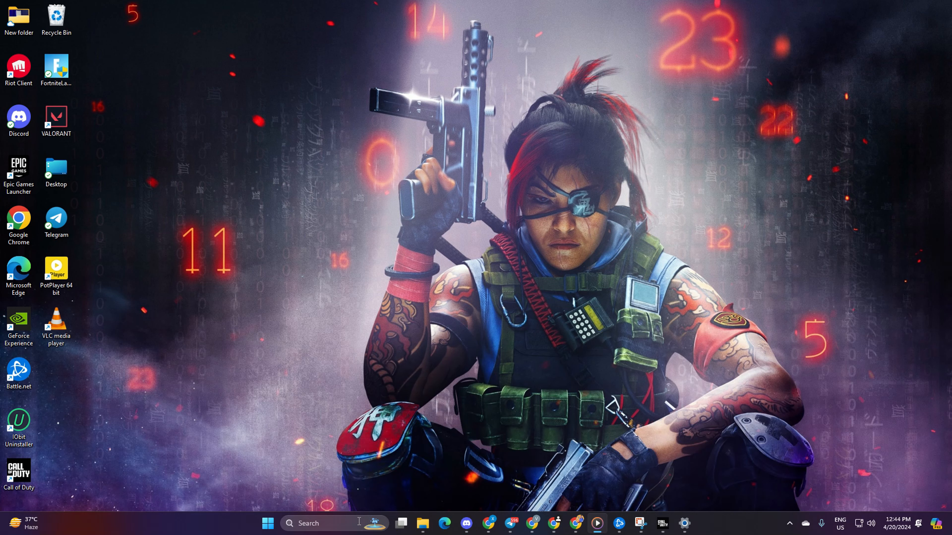
- Launch Device Manager and expand the Audio inputs and outputs category
text(device Manager)
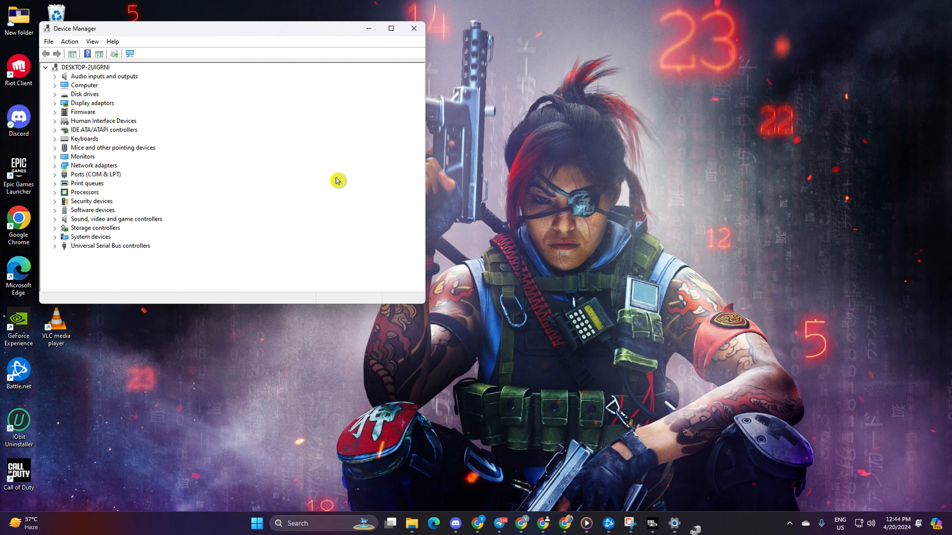
click(391, 28)
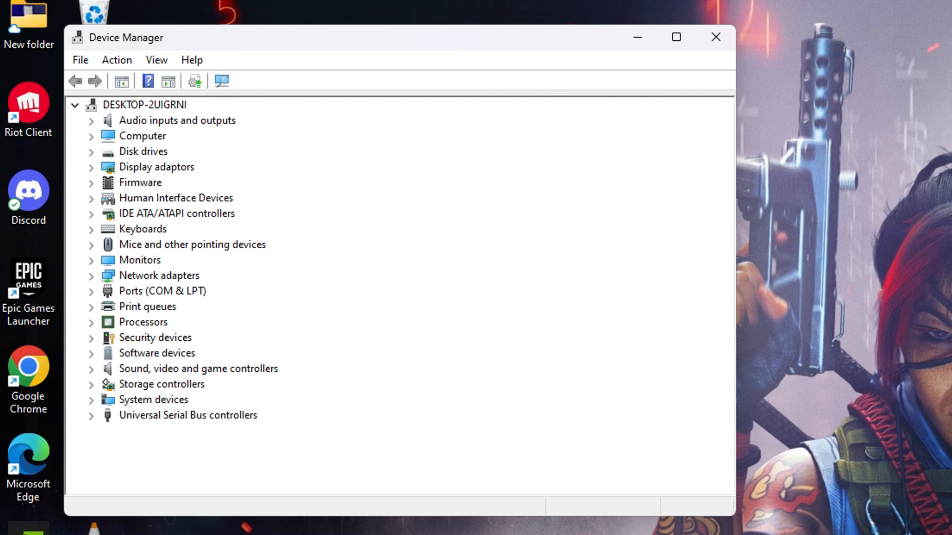
mouse_move(230, 125)
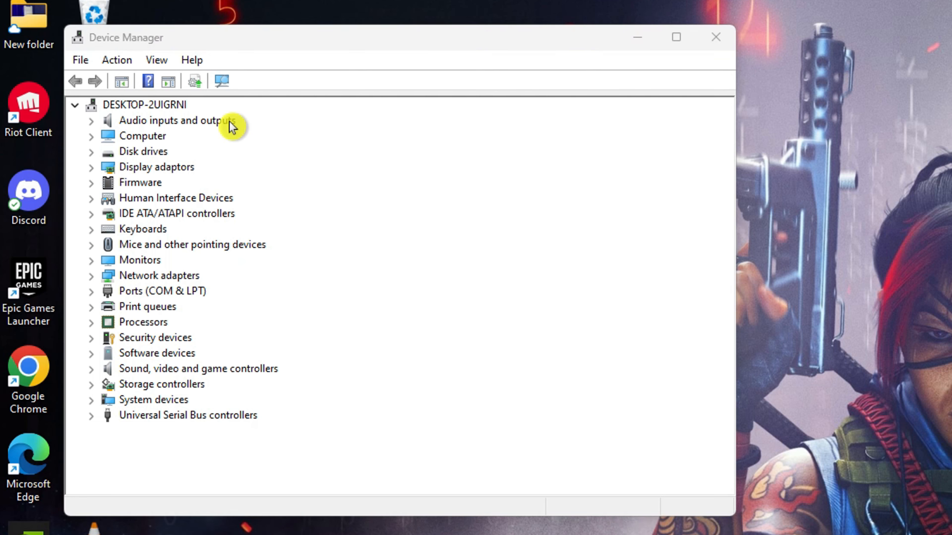
click(176, 120)
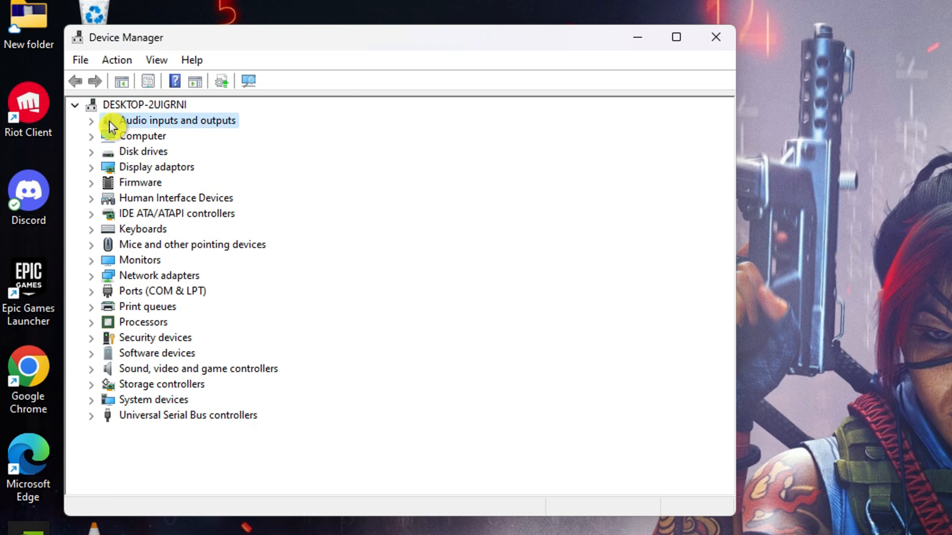
click(90, 121)
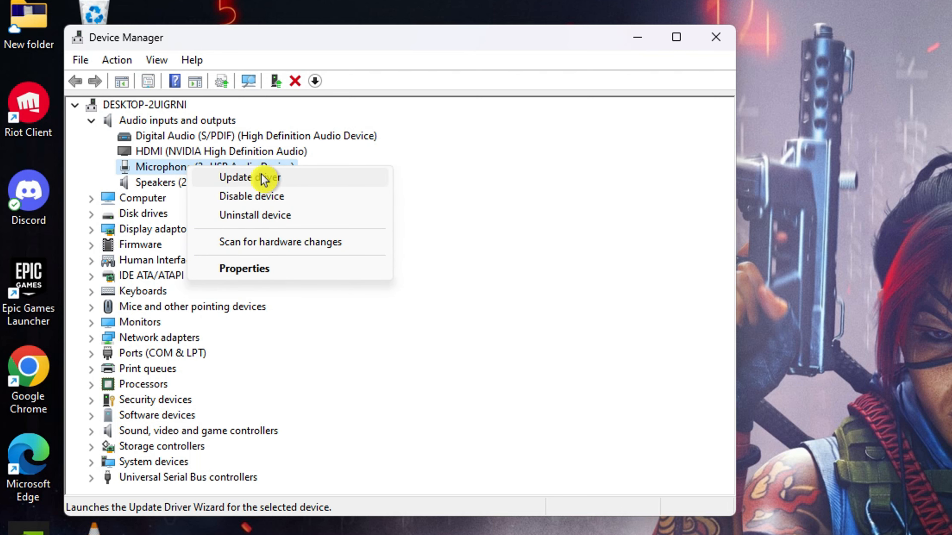
- Update the USB microphone's driver, confirming the best driver is already installed, then close Device Manager
click(249, 177)
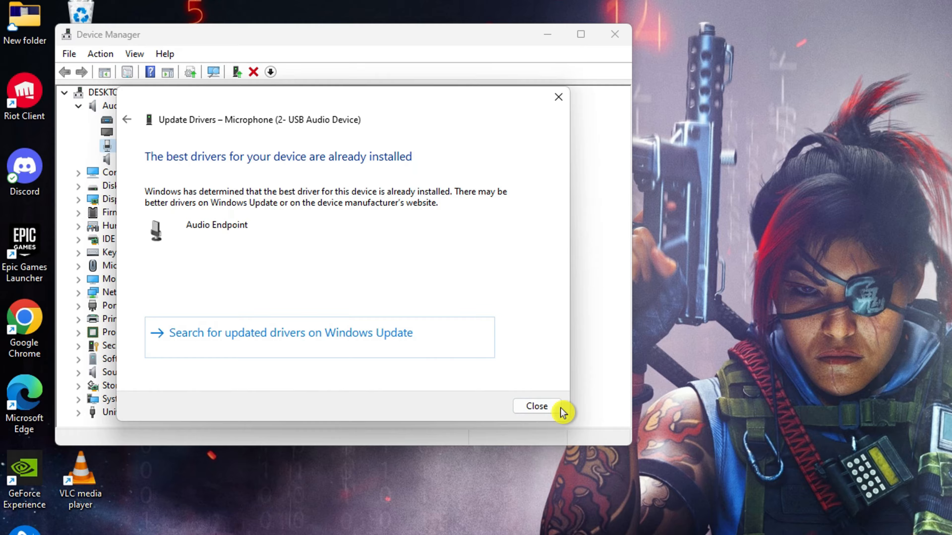
click(535, 406)
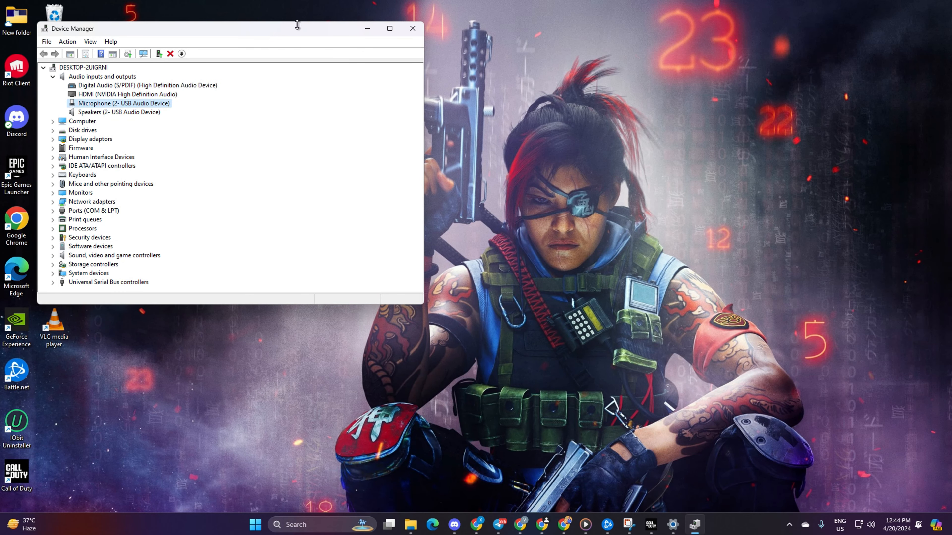
click(412, 27)
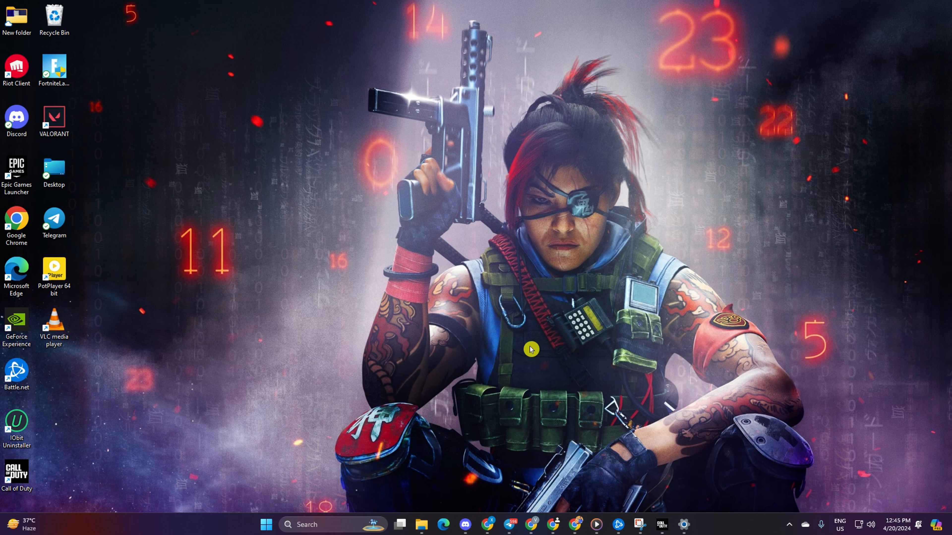
mouse_move(507, 351)
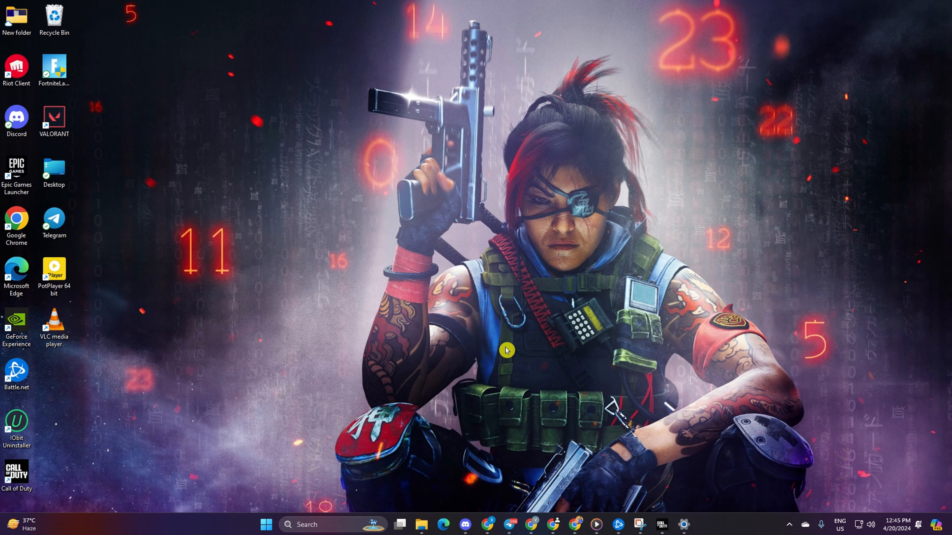
mouse_move(734, 529)
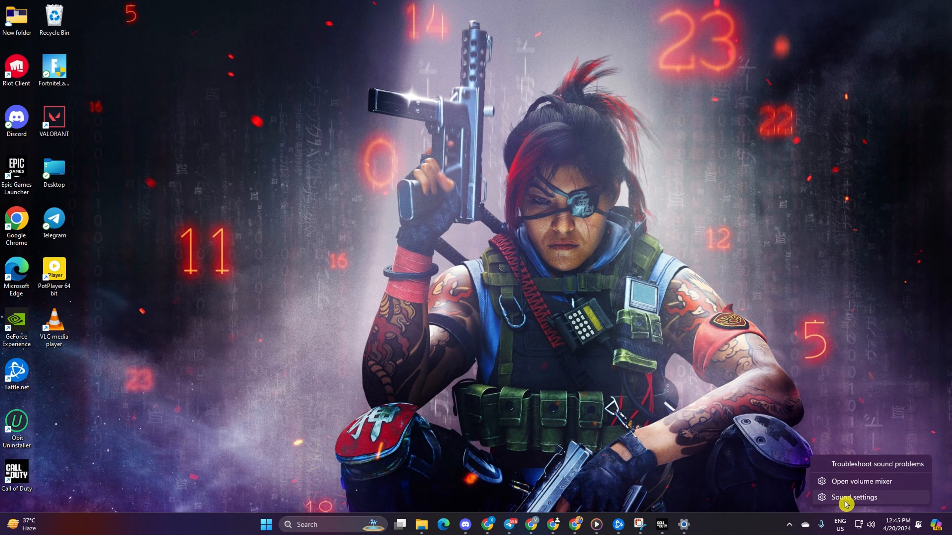
- Show the System > Sound page scrolled to the Input and Advanced sections with the USB microphone listed
click(853, 497)
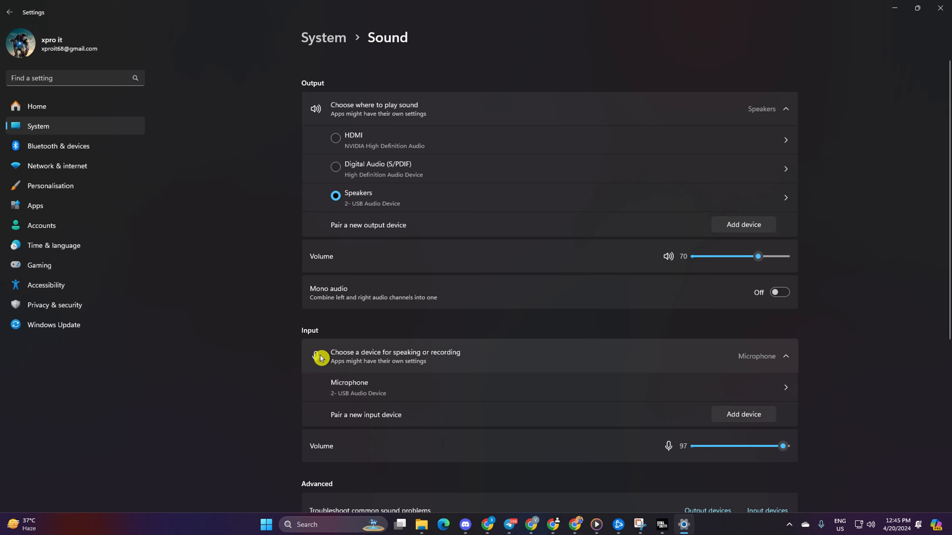
scroll(down, 3)
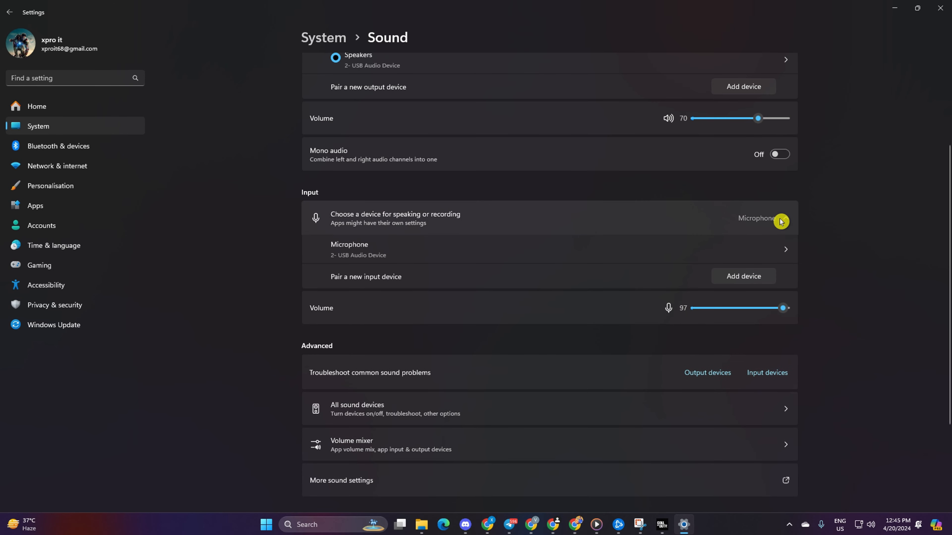
mouse_move(781, 219)
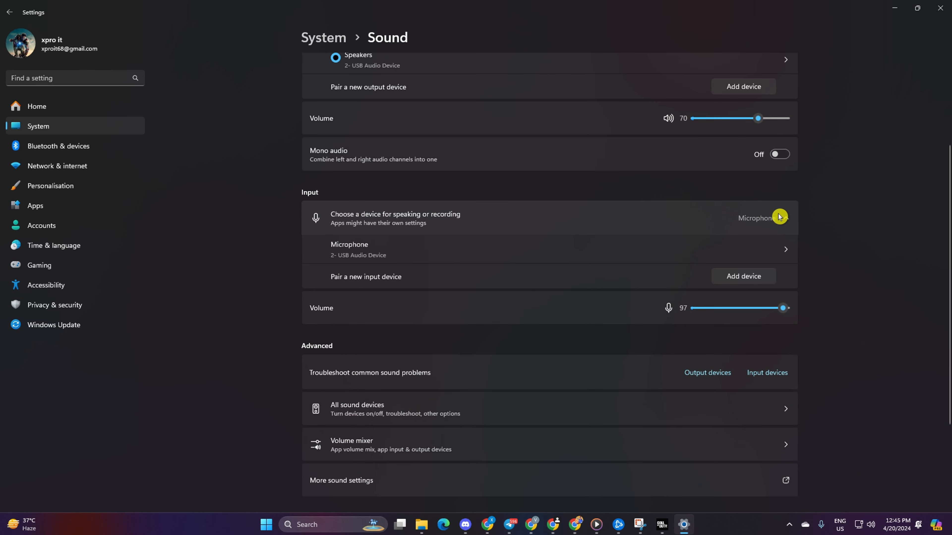
scroll(down, 3)
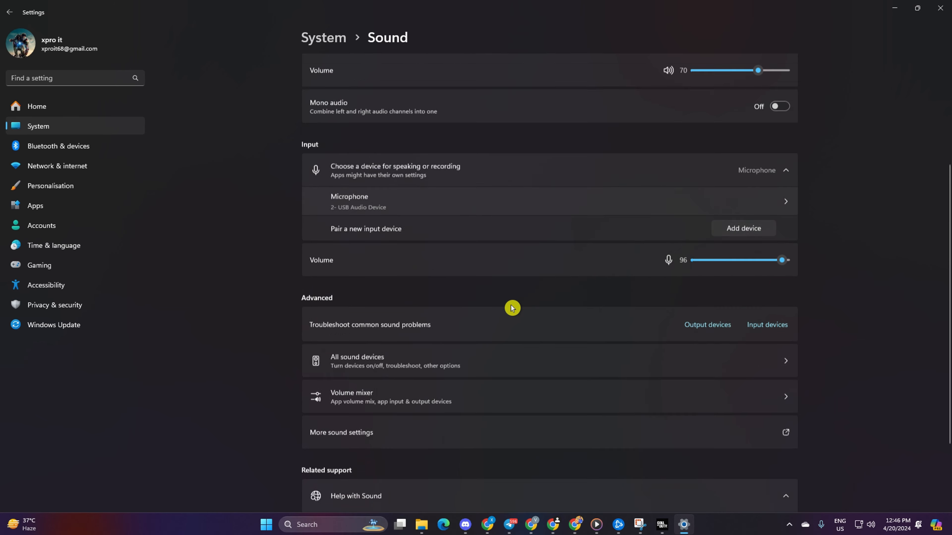
scroll(down, 3)
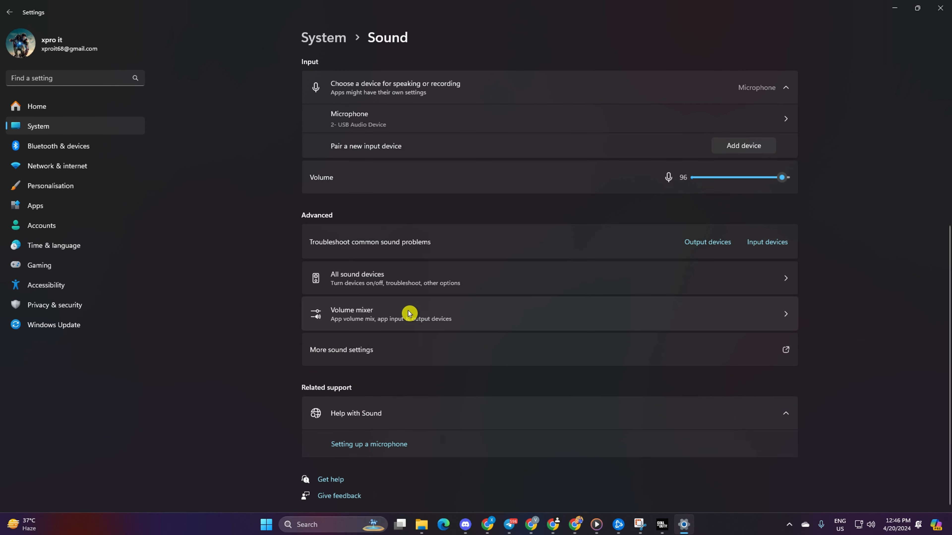
- Show the Sound control panel's Recording devices with options for the default USB microphone
click(341, 350)
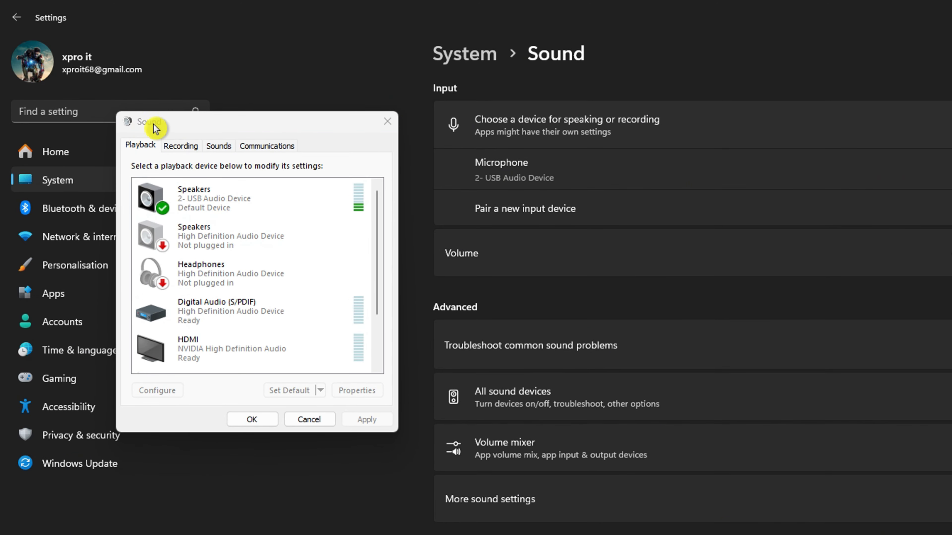
click(180, 145)
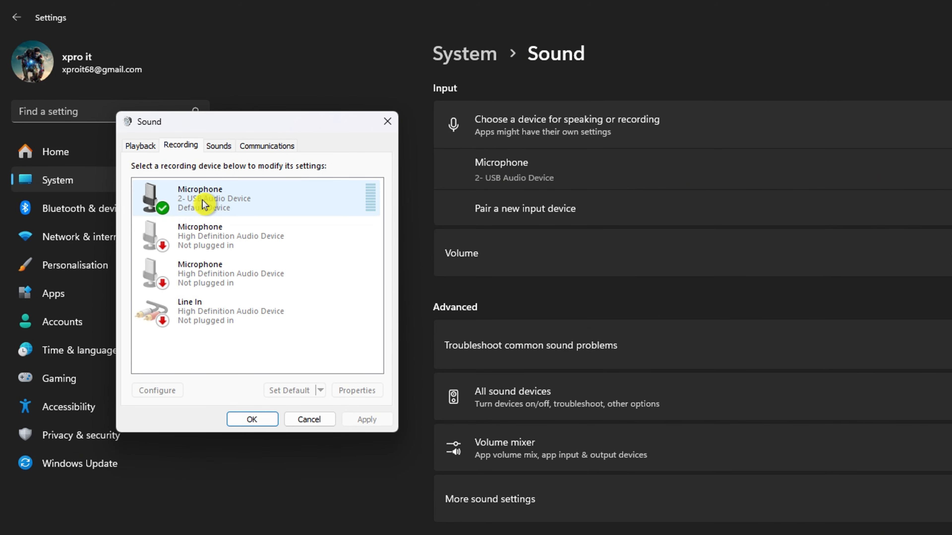
right_click(200, 198)
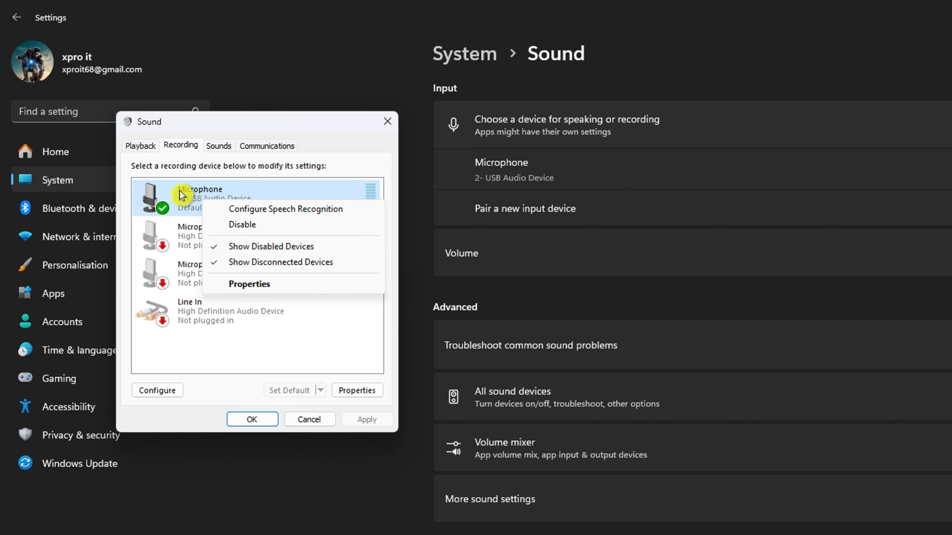